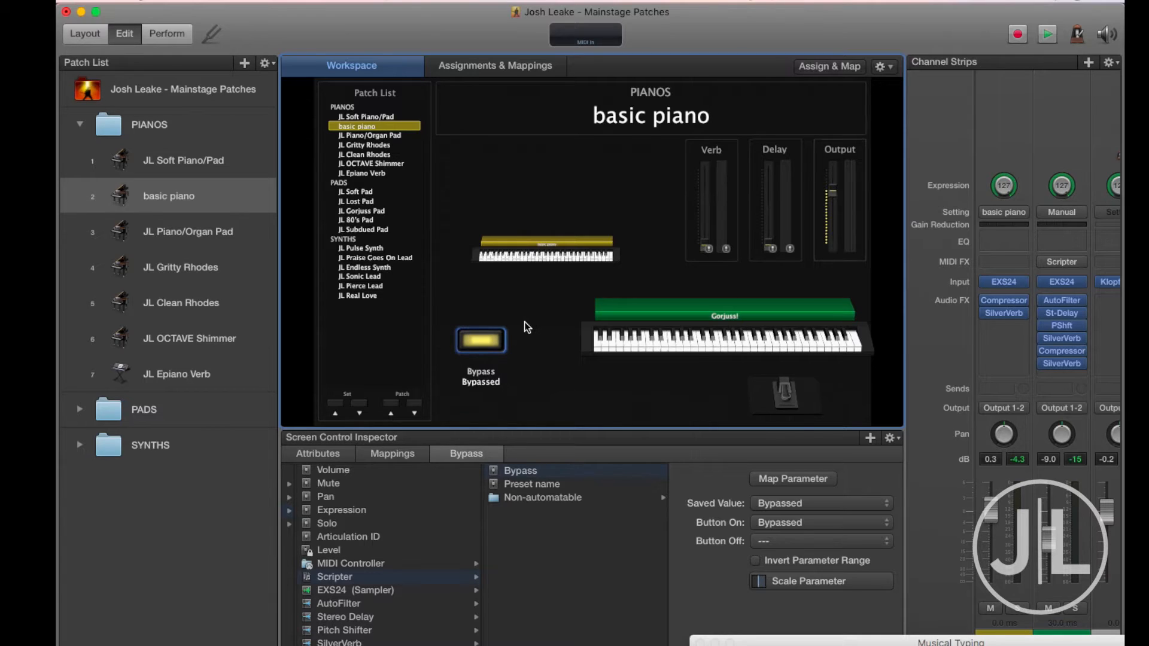
pyautogui.moveTo(519, 326)
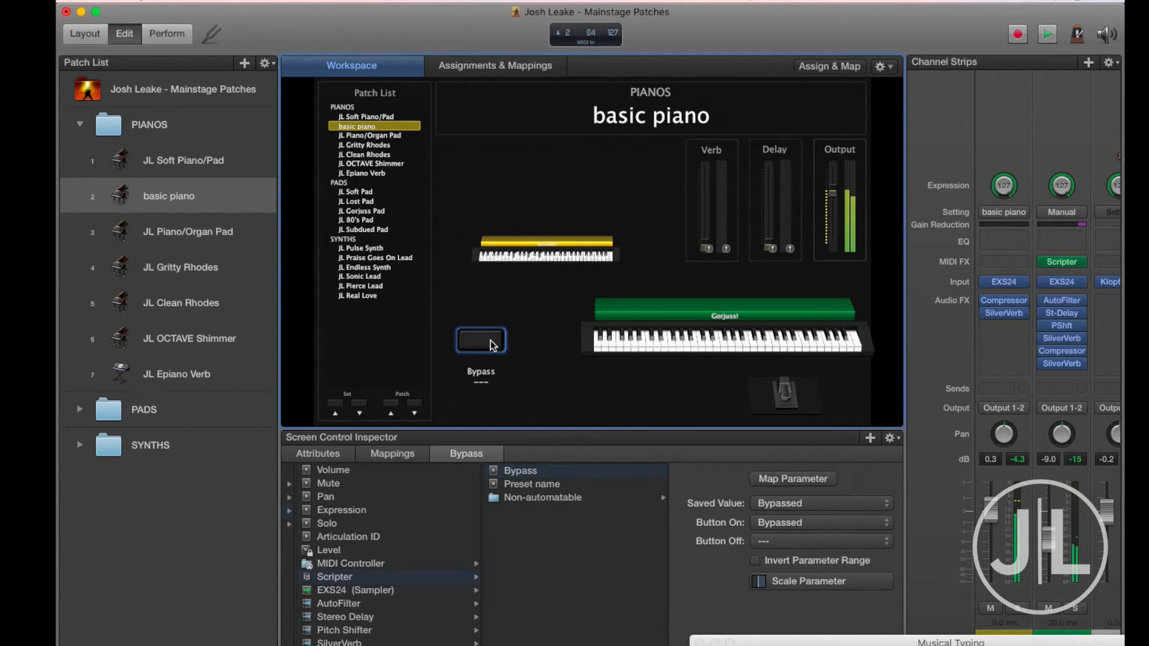
# Bypass the Scripter, then in Layout shrink Keyboard 1 and move it right.
pyautogui.click(480, 341)
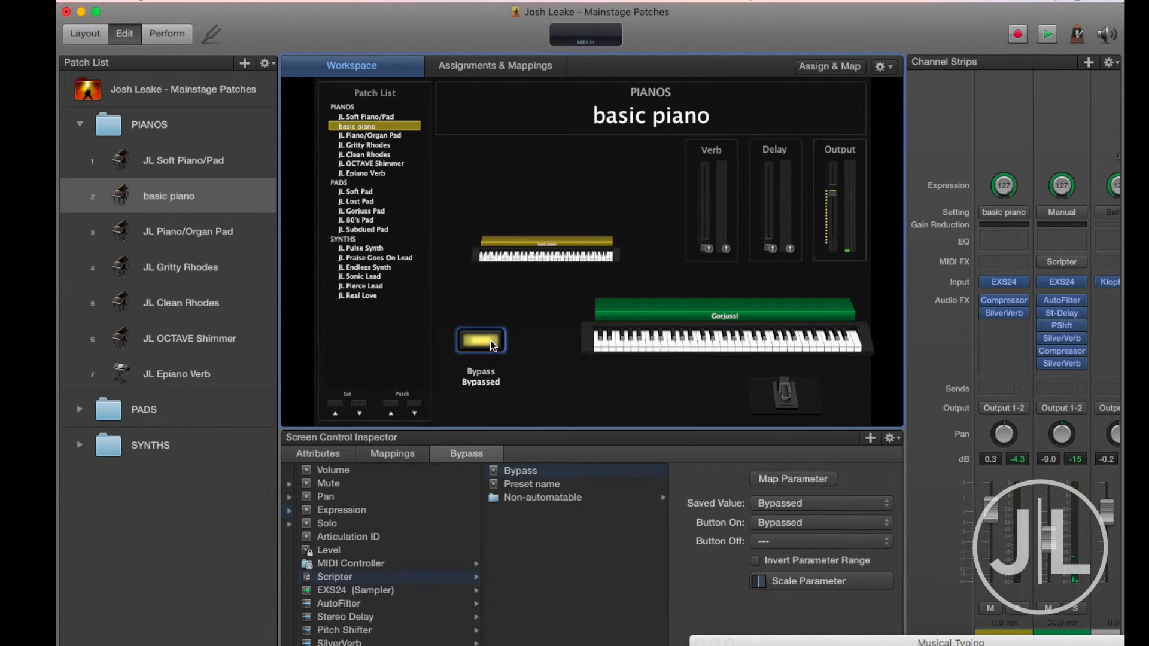
pyautogui.moveTo(506, 157)
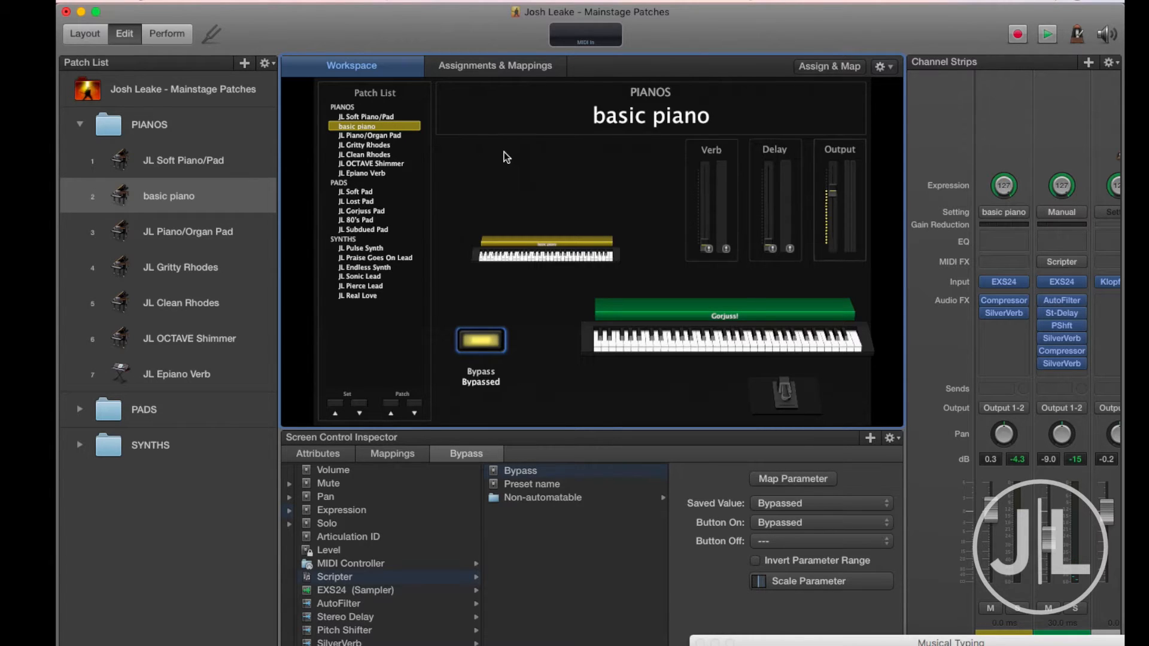
pyautogui.moveTo(77, 58)
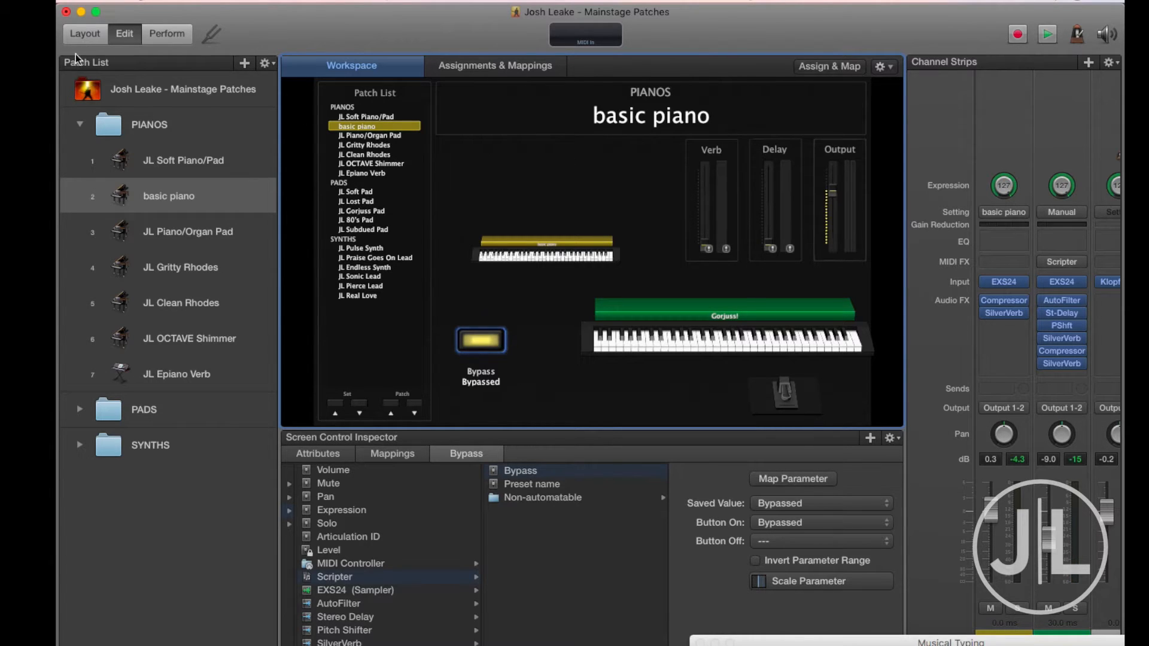
pyautogui.click(84, 34)
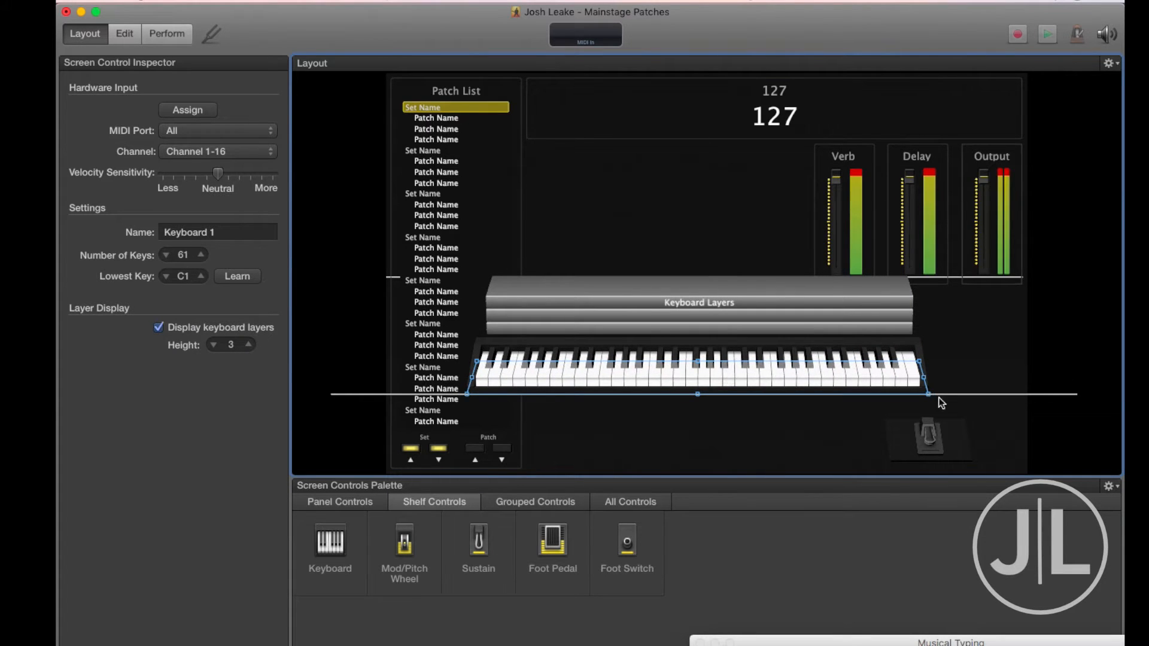
pyautogui.moveTo(921, 394); pyautogui.dragTo(799, 369)
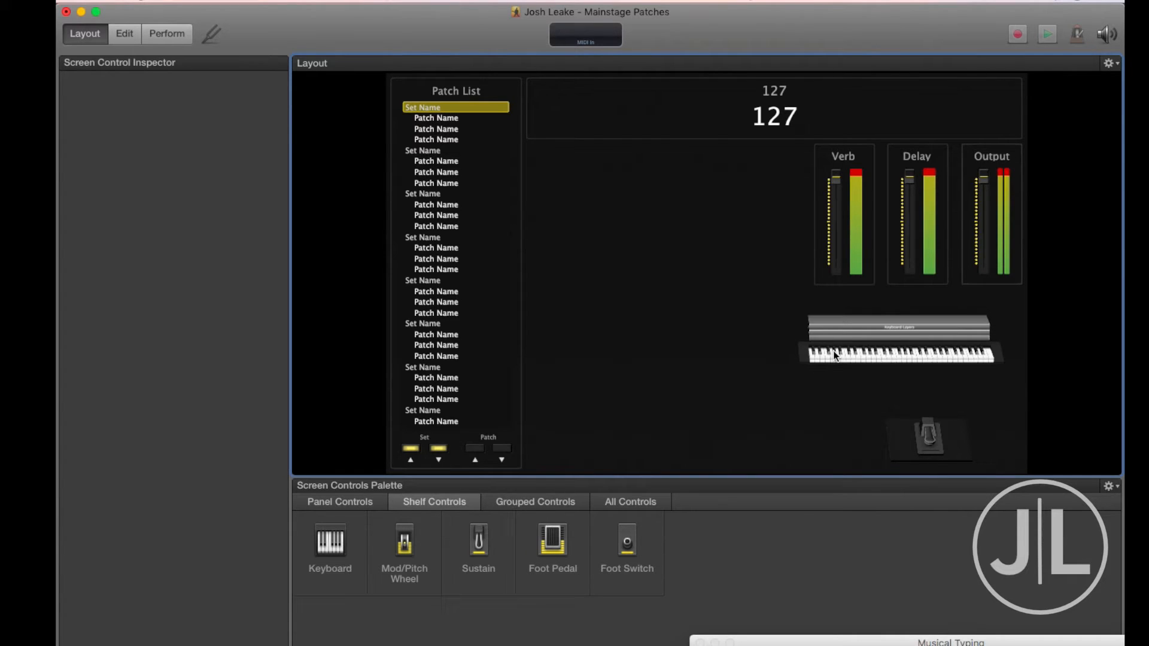
# Learn Keyboard 1's input from the USB MIDI hardware keyboard.
pyautogui.click(901, 355)
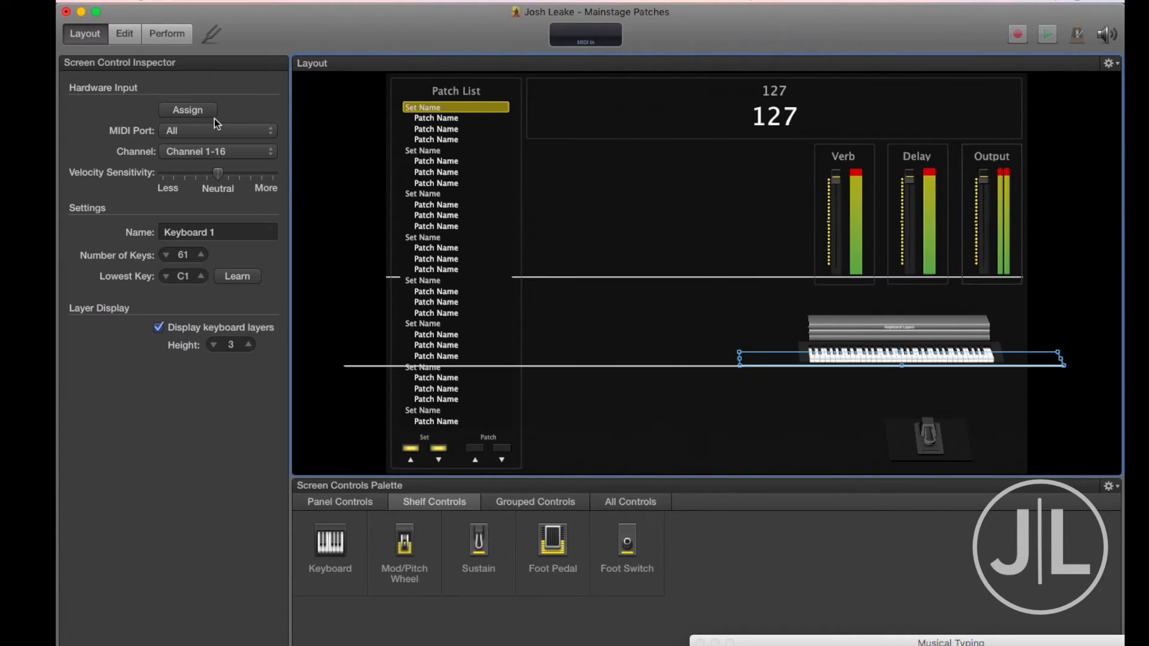
pyautogui.click(188, 110)
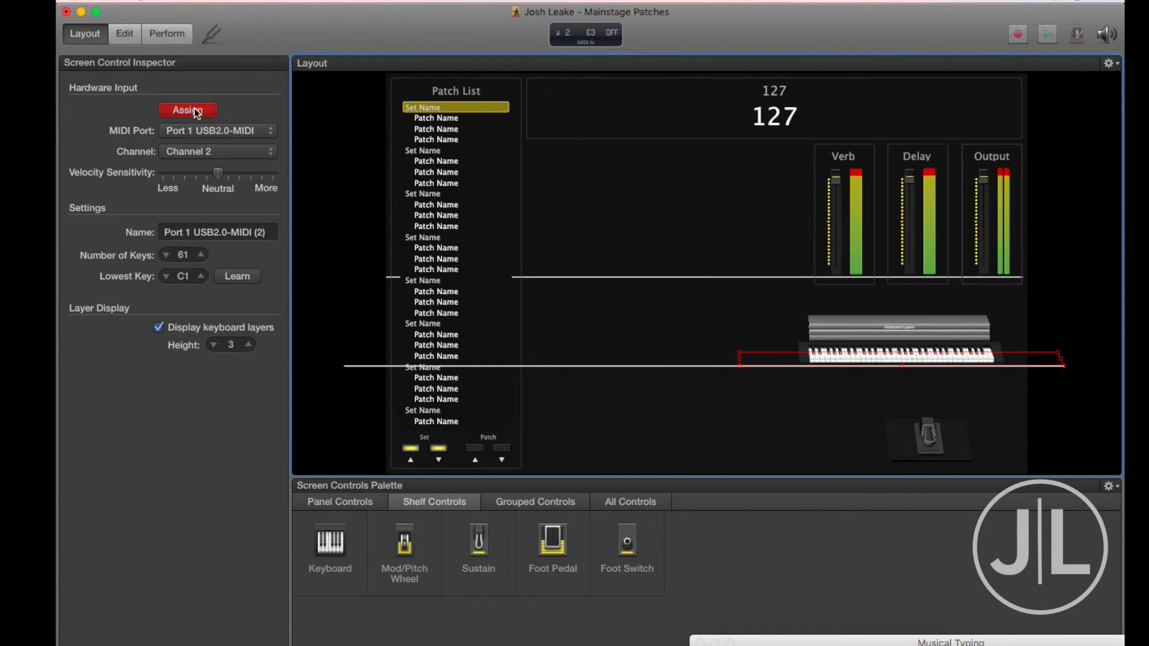
pyautogui.click(187, 110)
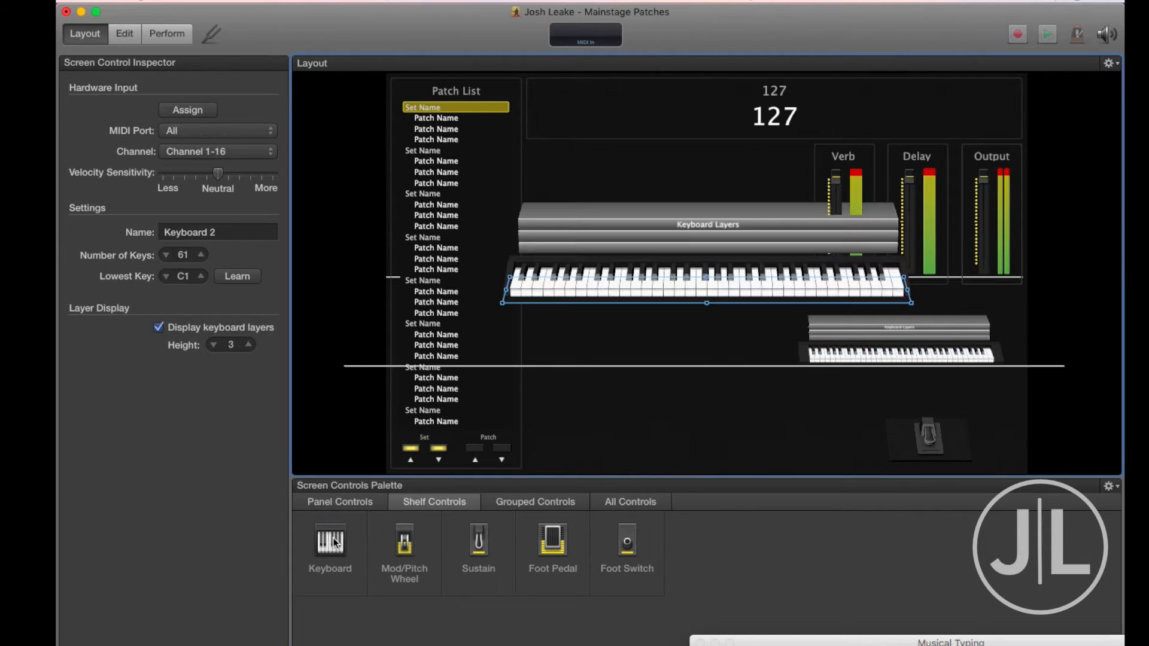
# Shrink Keyboard 2 left of Keyboard 1, show Musical Typing, and start learning its input.
pyautogui.moveTo(906, 302); pyautogui.dragTo(846, 291)
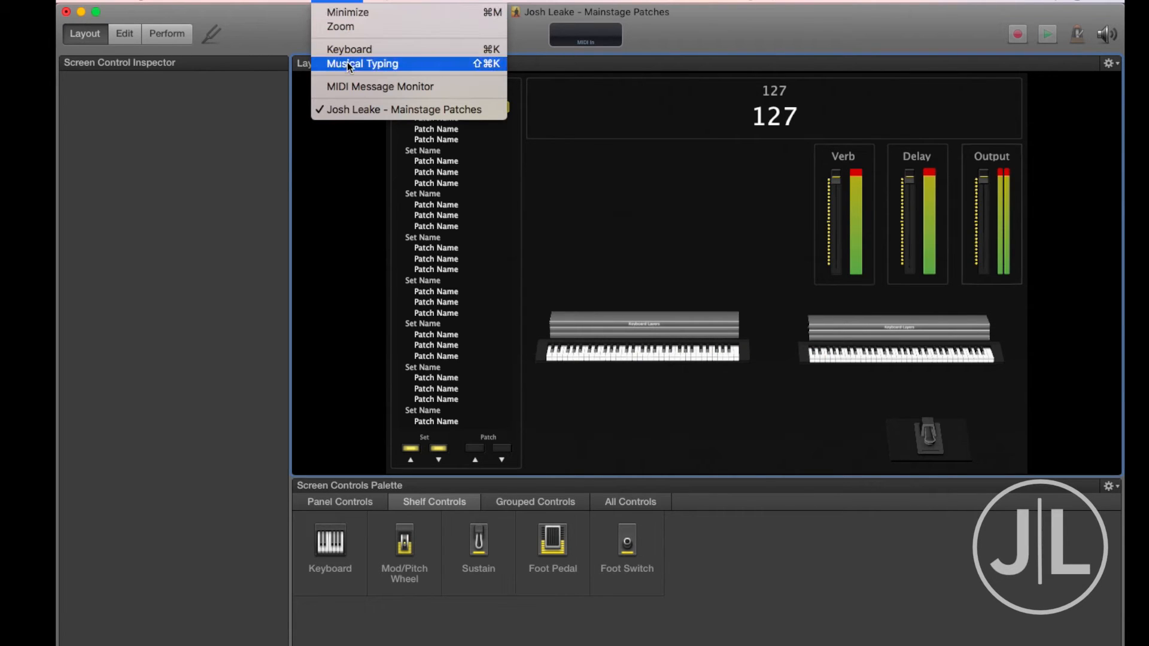
pyautogui.click(361, 64)
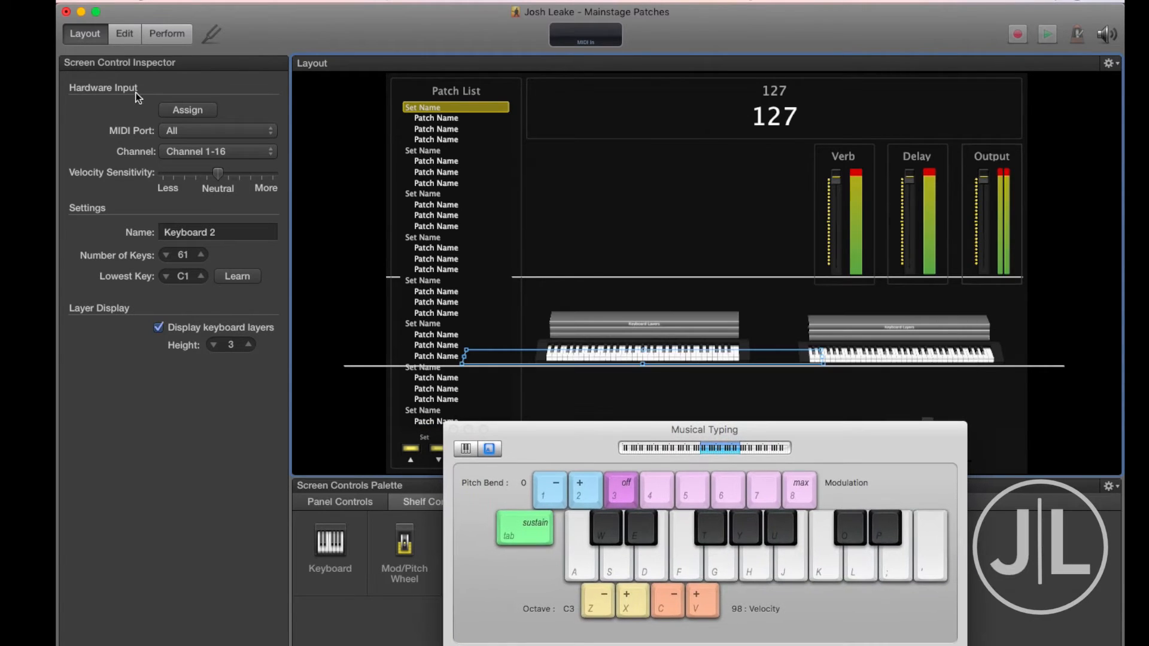
pyautogui.click(187, 110)
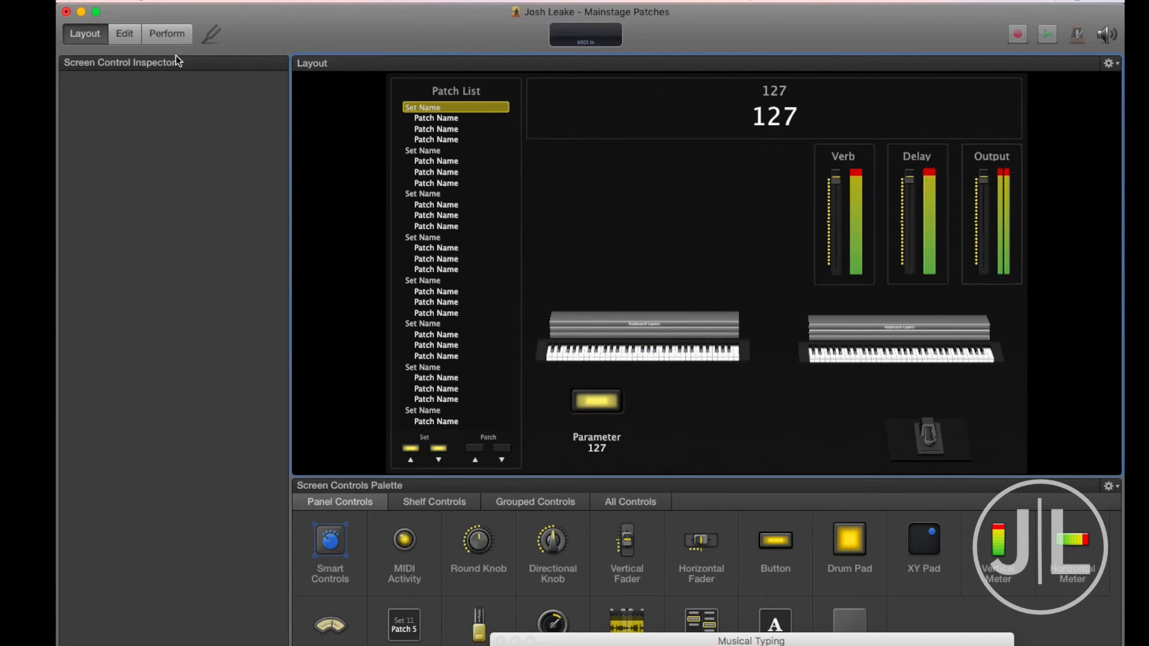
# Add a patch with a USB2.0-MIDI instrument channel strip loaded with the basic piano setting.
pyautogui.click(124, 34)
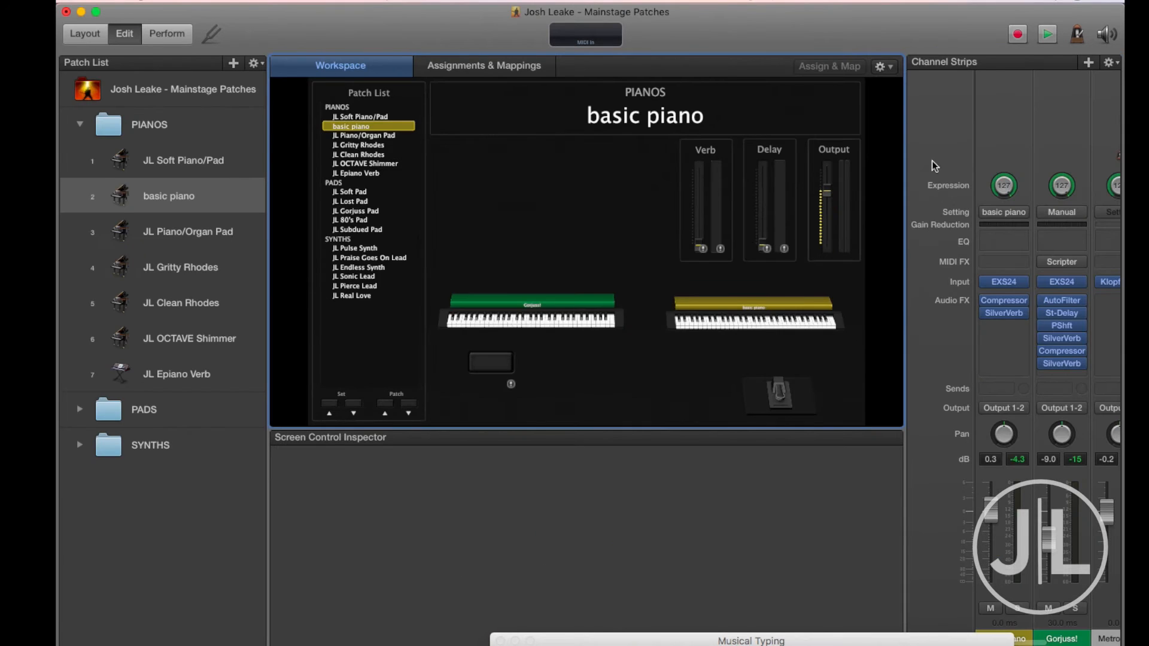
pyautogui.click(232, 62)
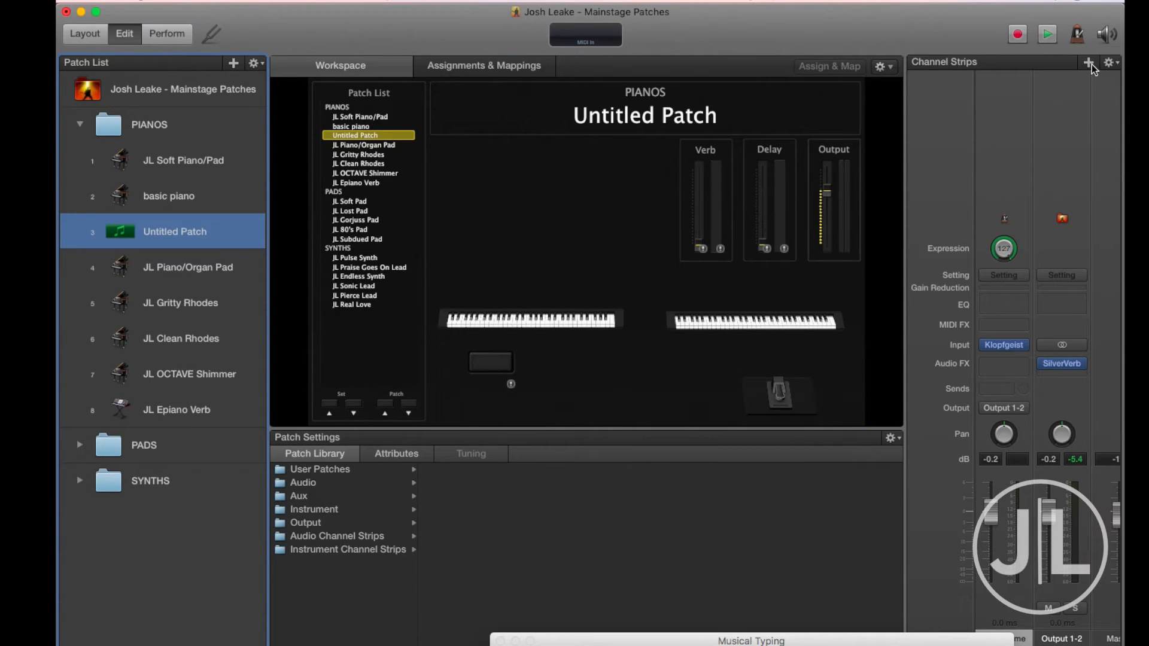
pyautogui.click(1087, 62)
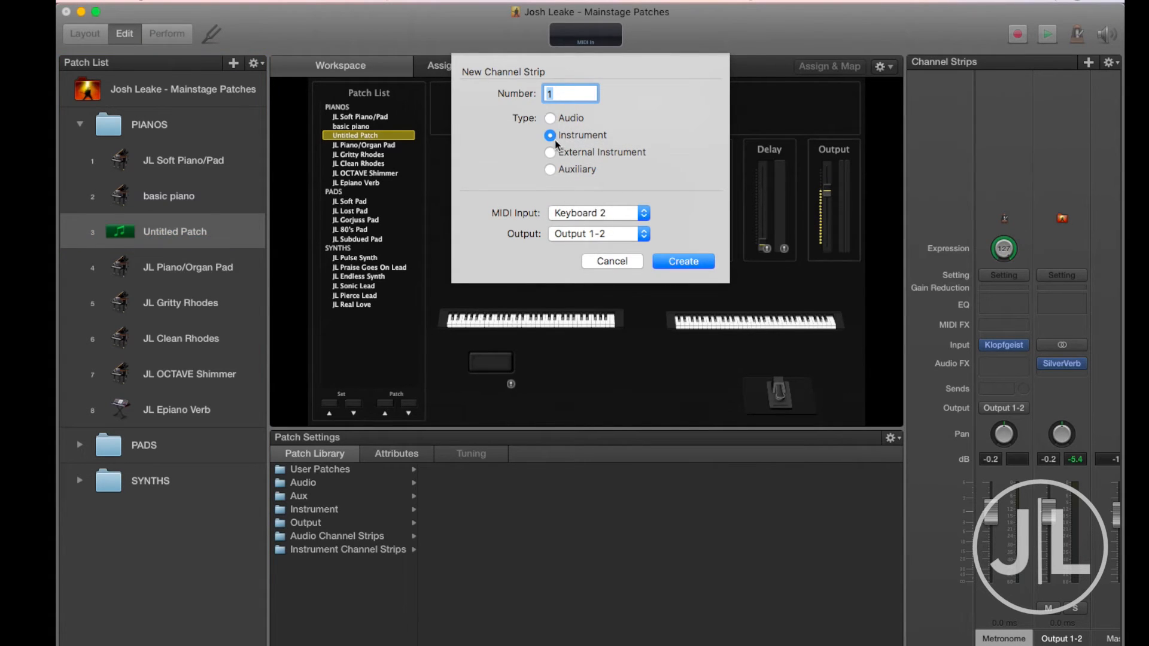
pyautogui.click(597, 213)
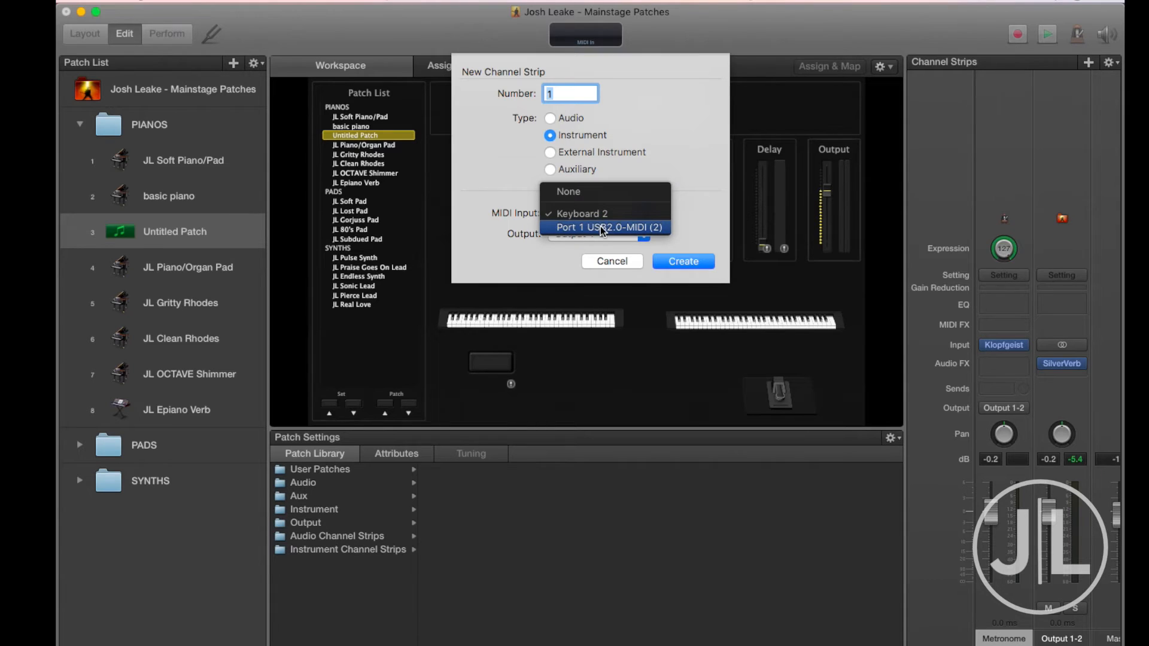
pyautogui.click(604, 227)
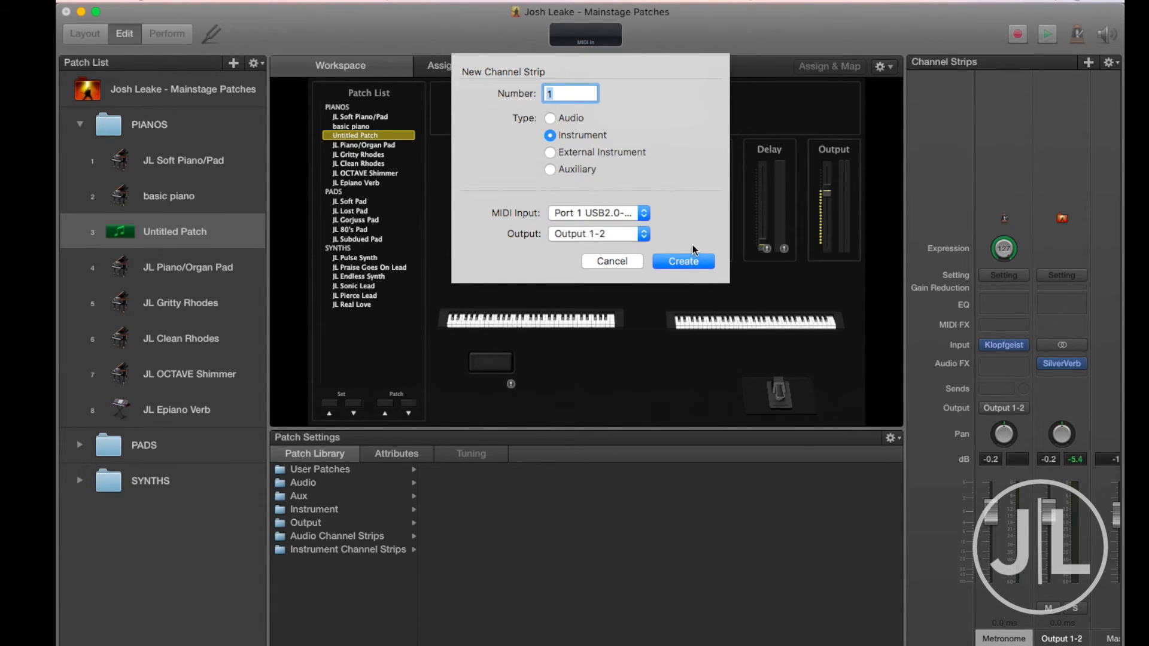
pyautogui.click(682, 261)
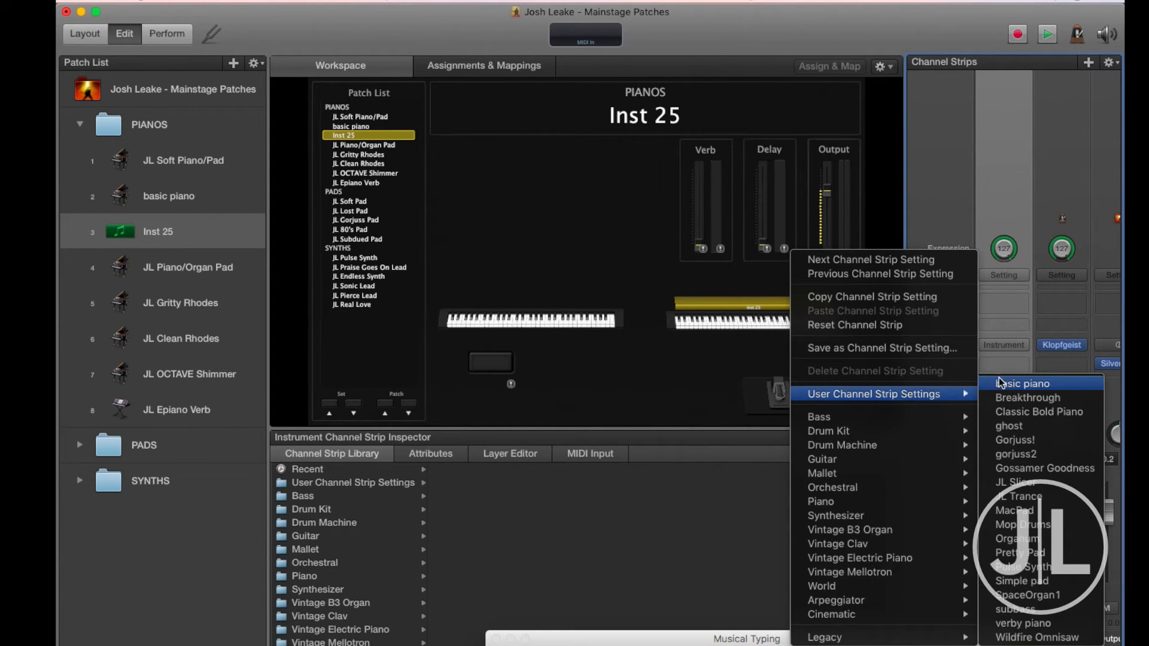
pyautogui.click(1025, 383)
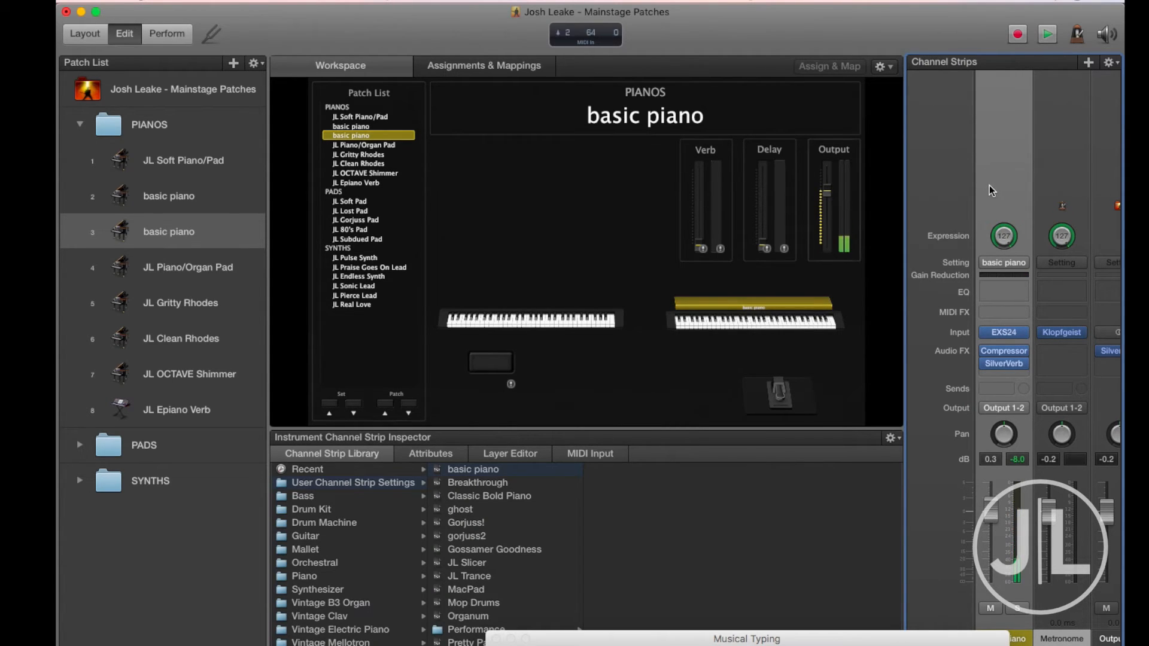
# Add an instrument strip with Keyboard 2 MIDI input and load the gorjuss2 pad setting.
pyautogui.click(1089, 62)
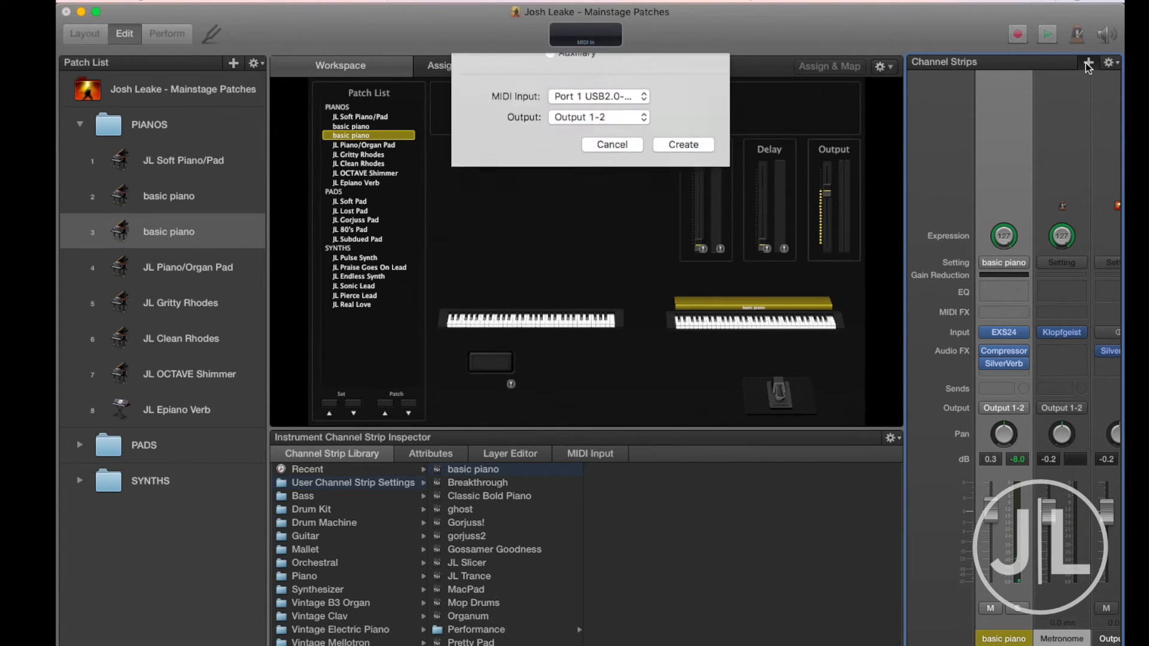
pyautogui.click(597, 96)
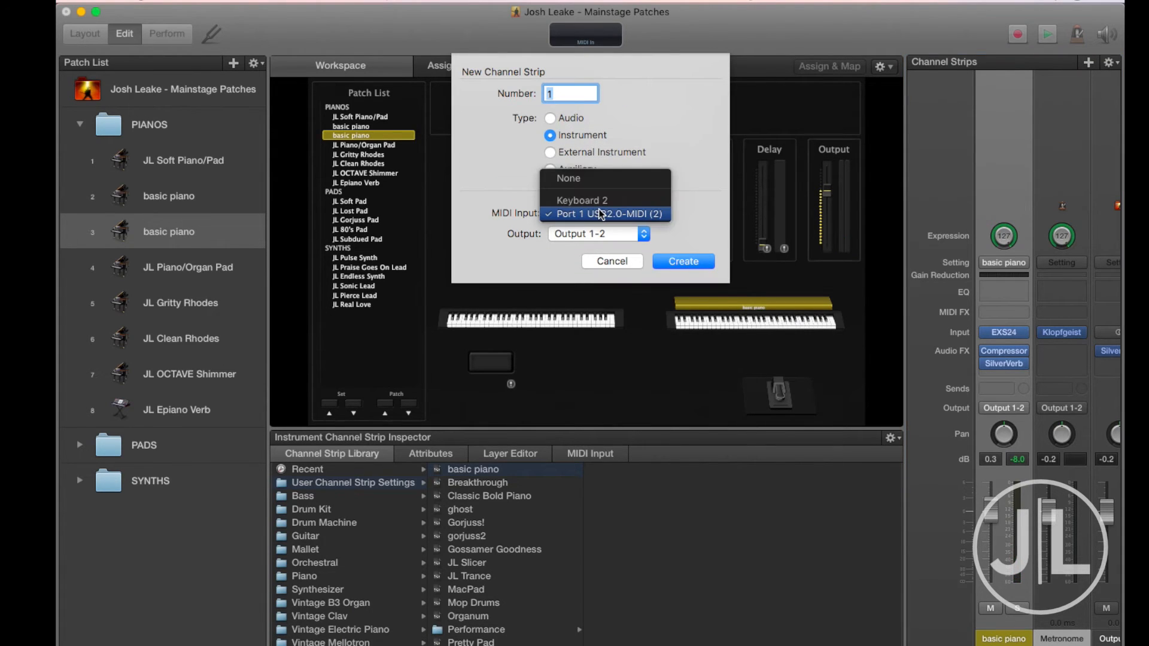
pyautogui.moveTo(582, 199)
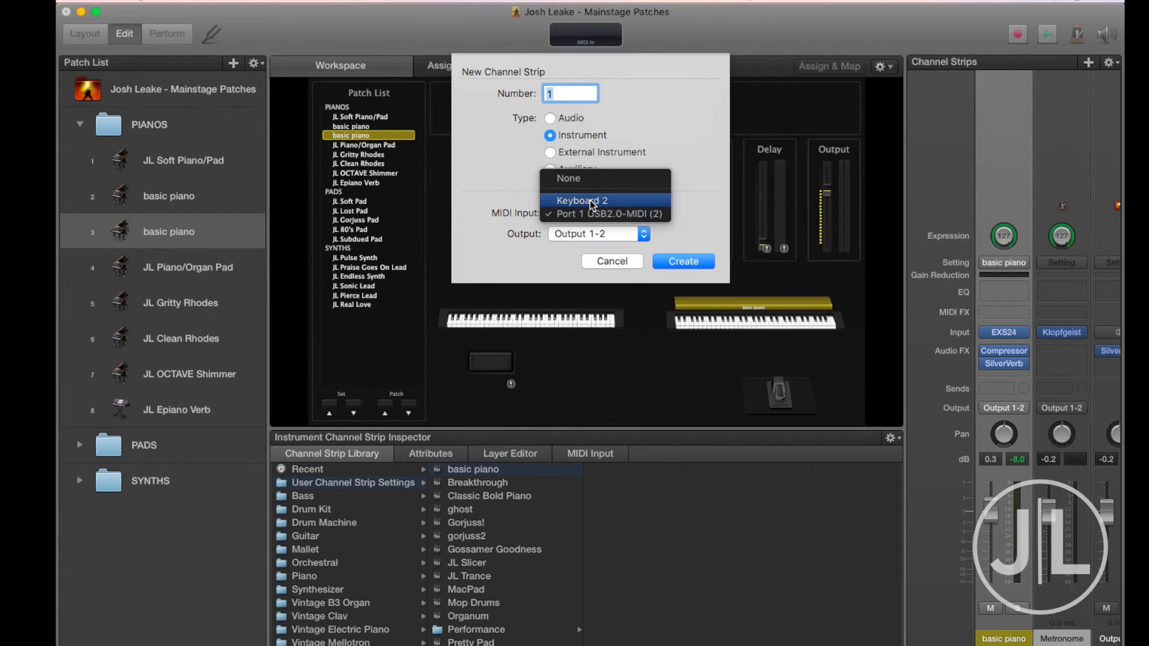
pyautogui.click(581, 200)
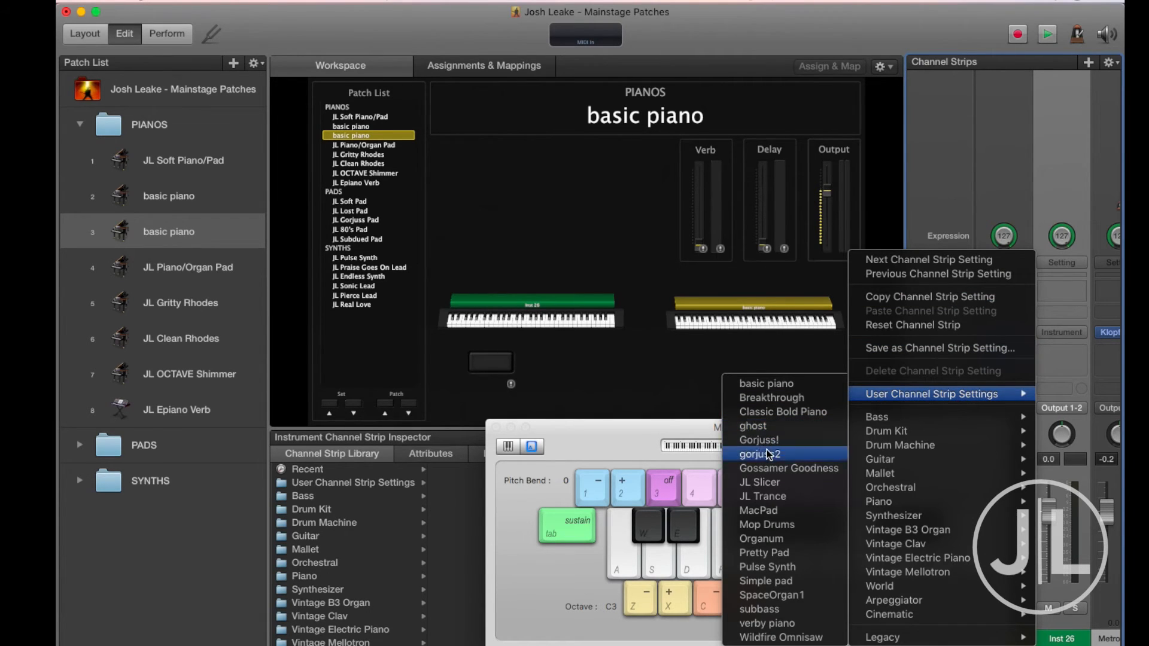
pyautogui.click(760, 453)
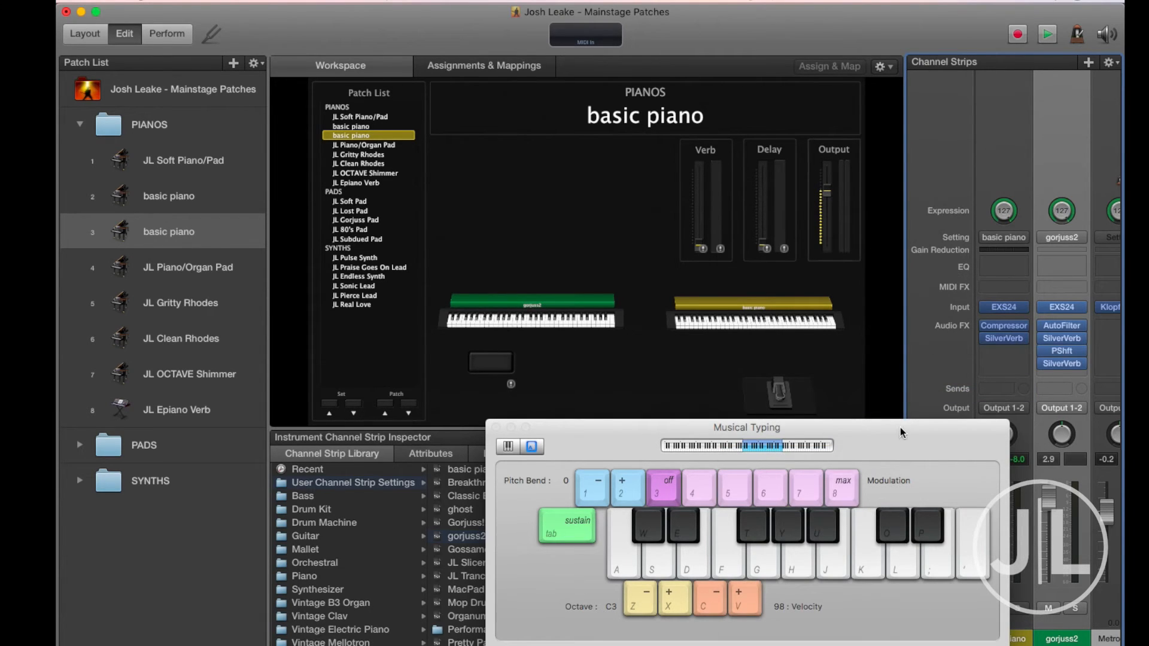
pyautogui.moveTo(746, 427); pyautogui.dragTo(437, 401)
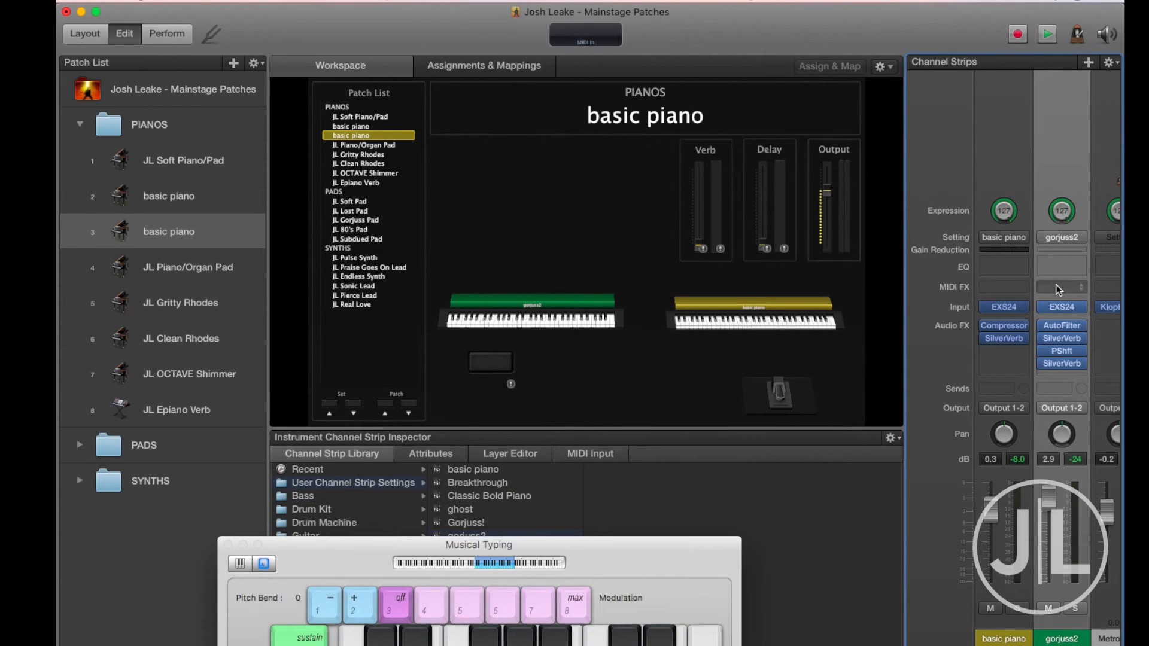
# Insert Scripter on the gorjuss2 strip's MIDI FX and load a 'sus' script preset.
pyautogui.click(1061, 287)
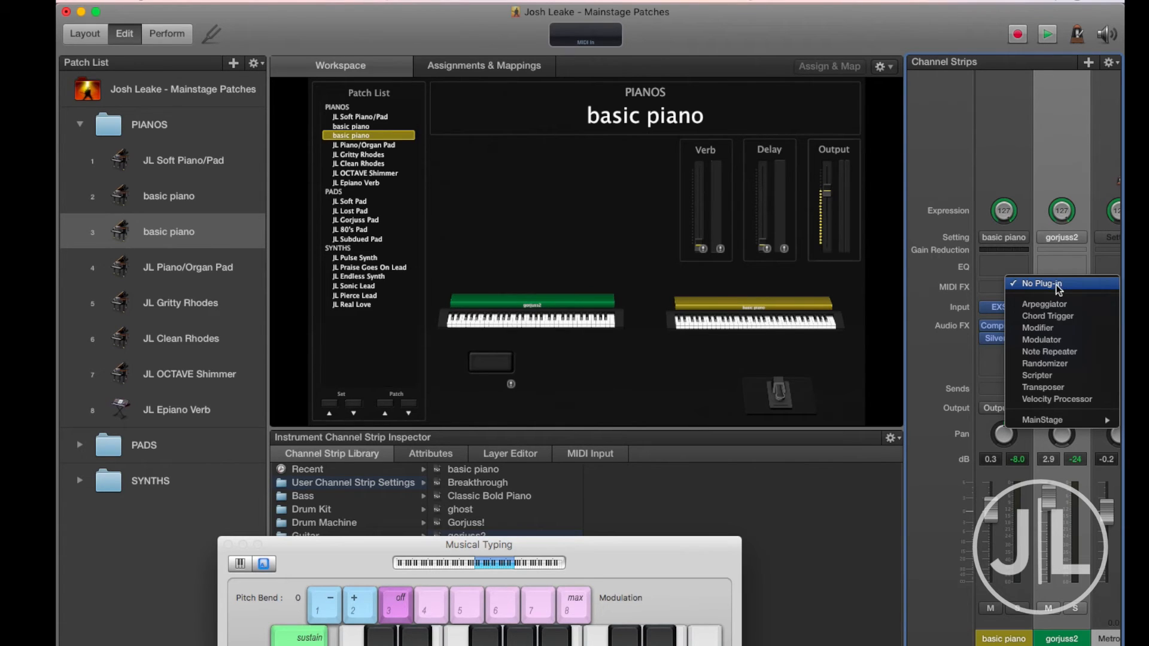
pyautogui.moveTo(1036, 375)
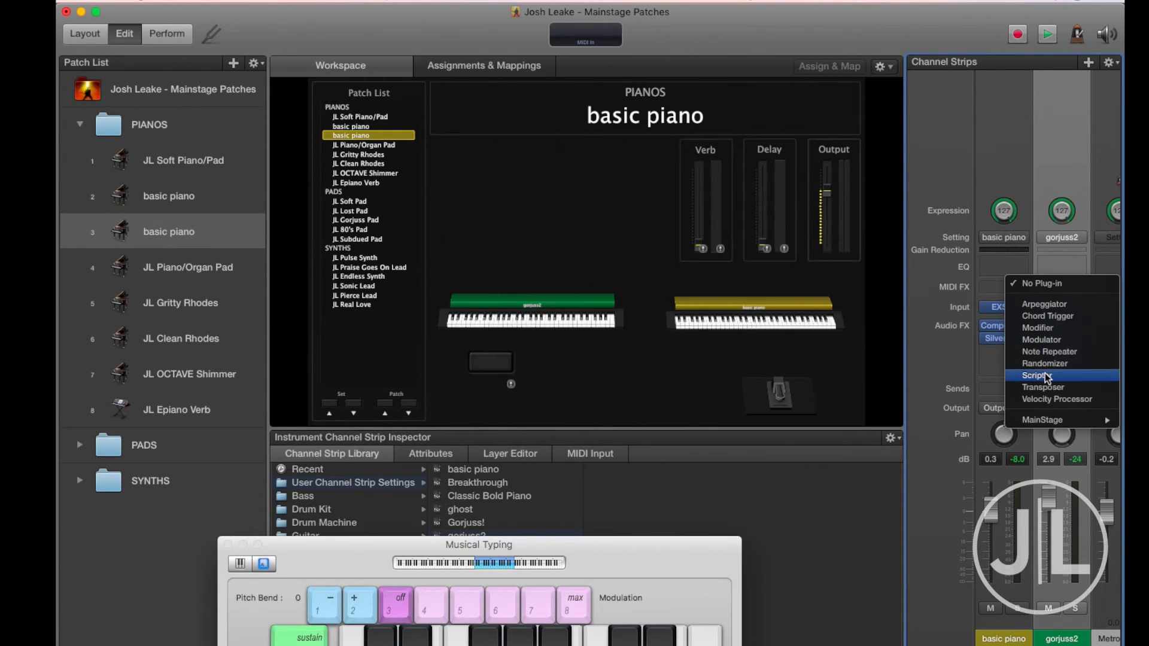
pyautogui.click(1035, 375)
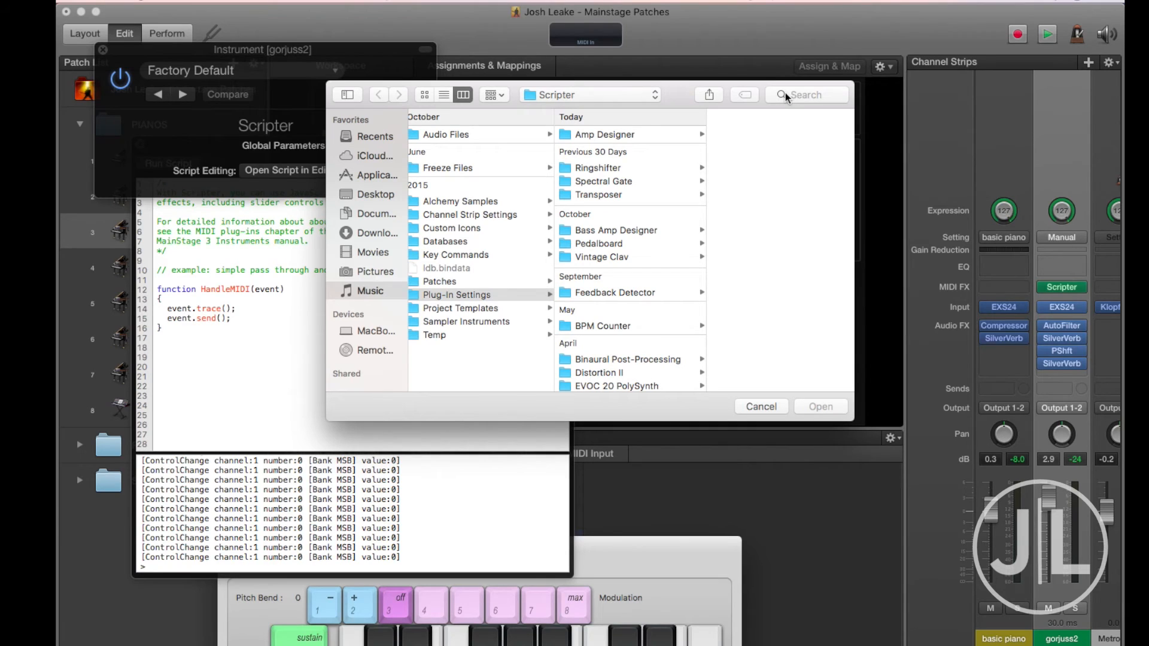
pyautogui.write('sus')
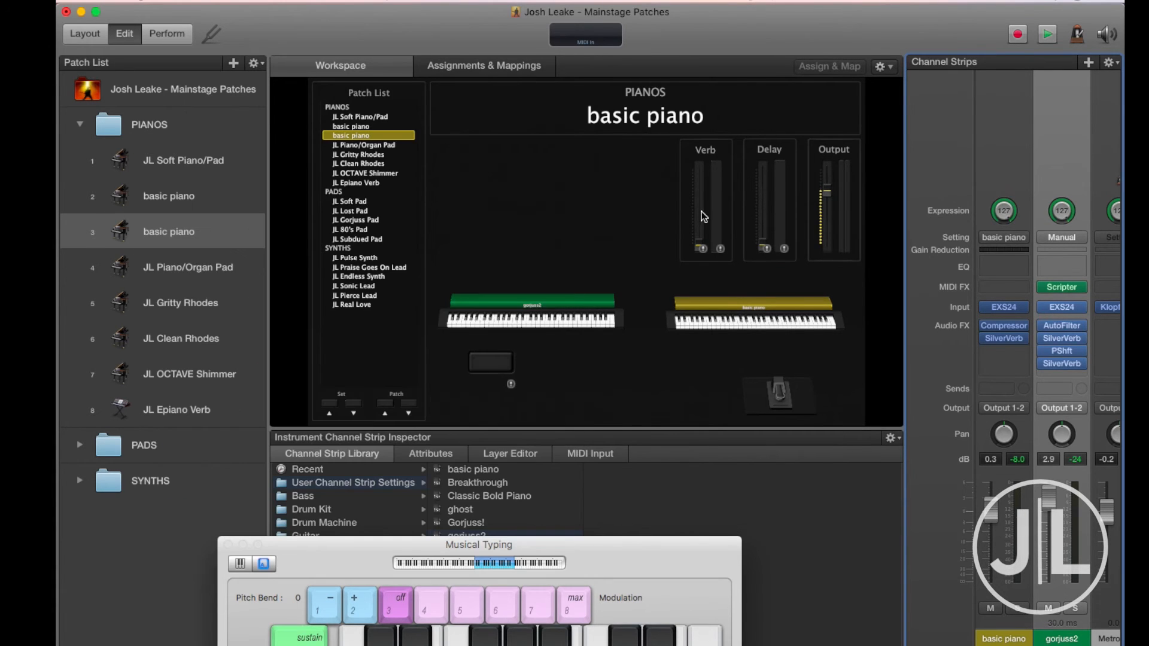
pyautogui.moveTo(673, 201)
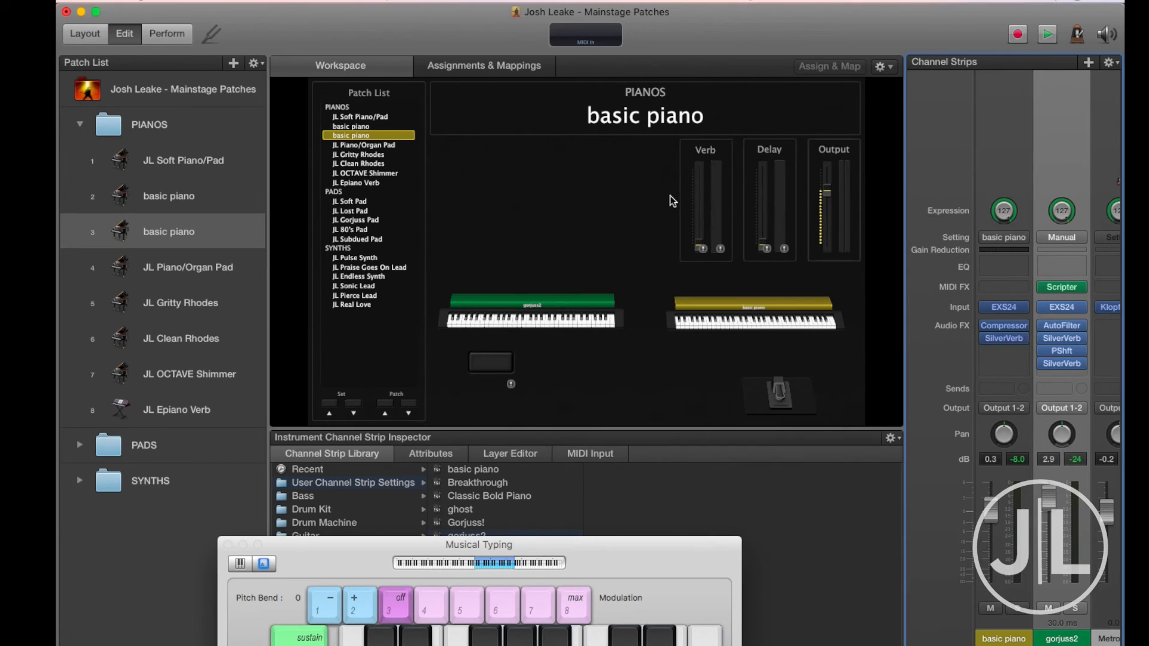
pyautogui.moveTo(828, 257)
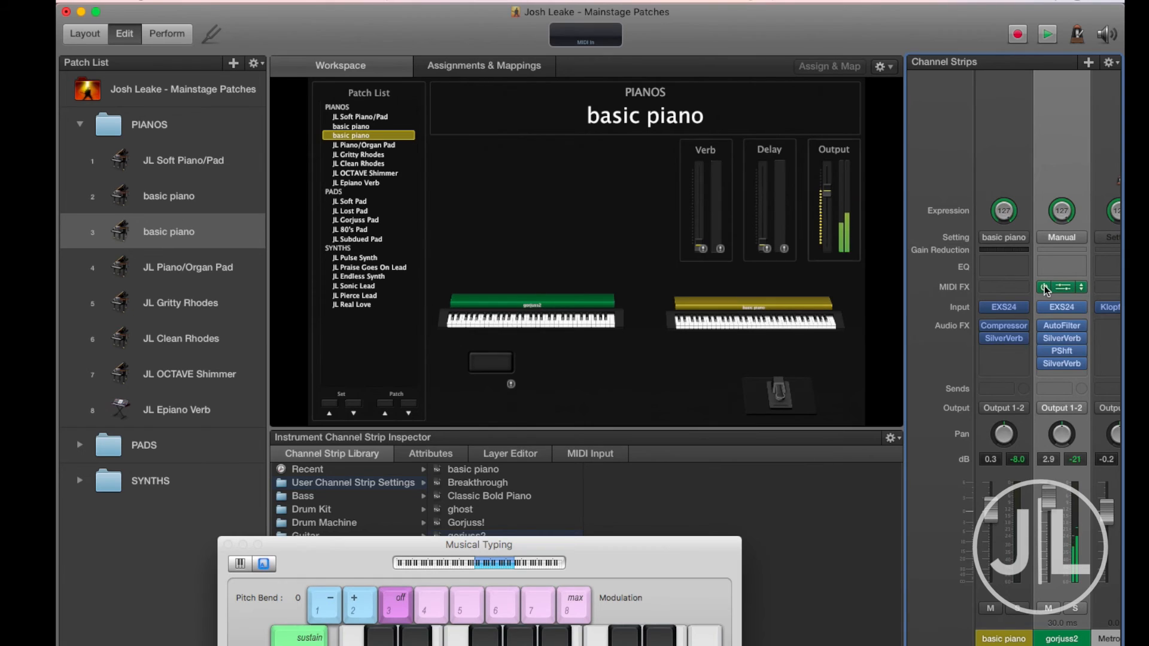
pyautogui.click(1061, 287)
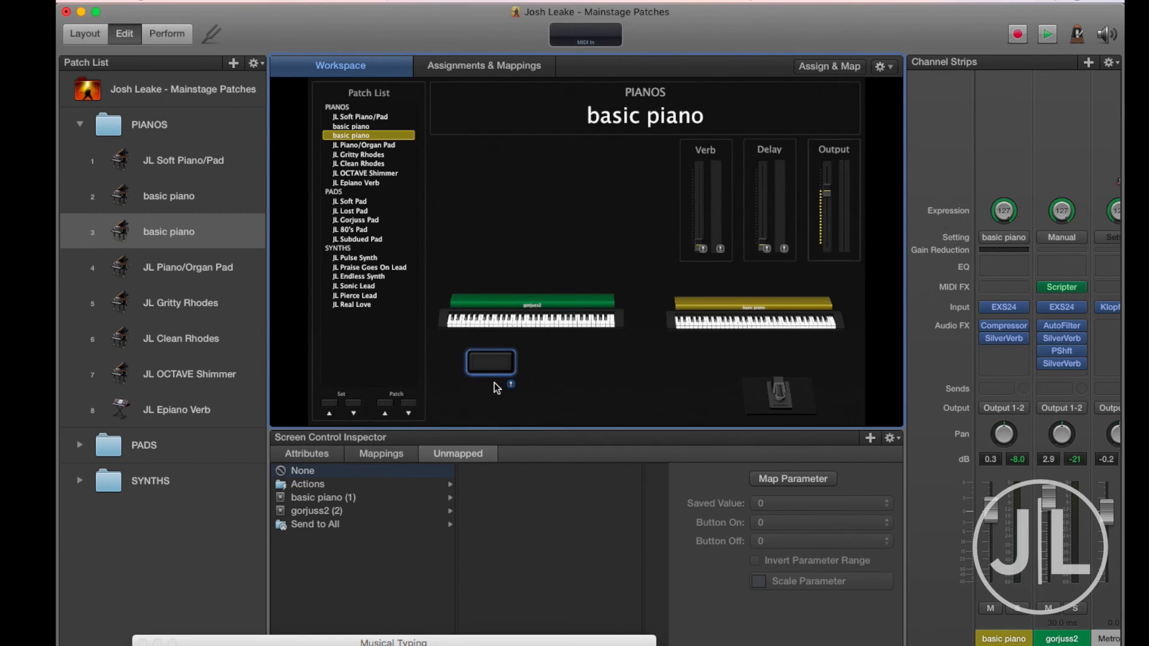
pyautogui.moveTo(325, 493)
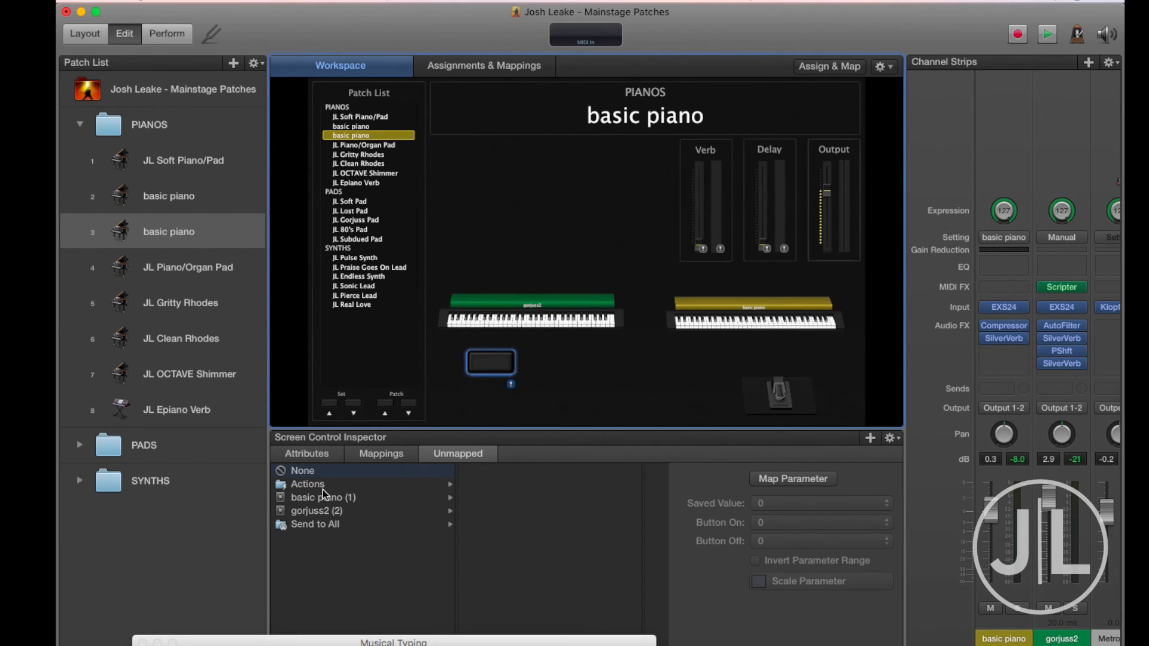
# Map the button to gorjuss2 (2) Scripter Bypass and test it on and off.
pyautogui.click(316, 511)
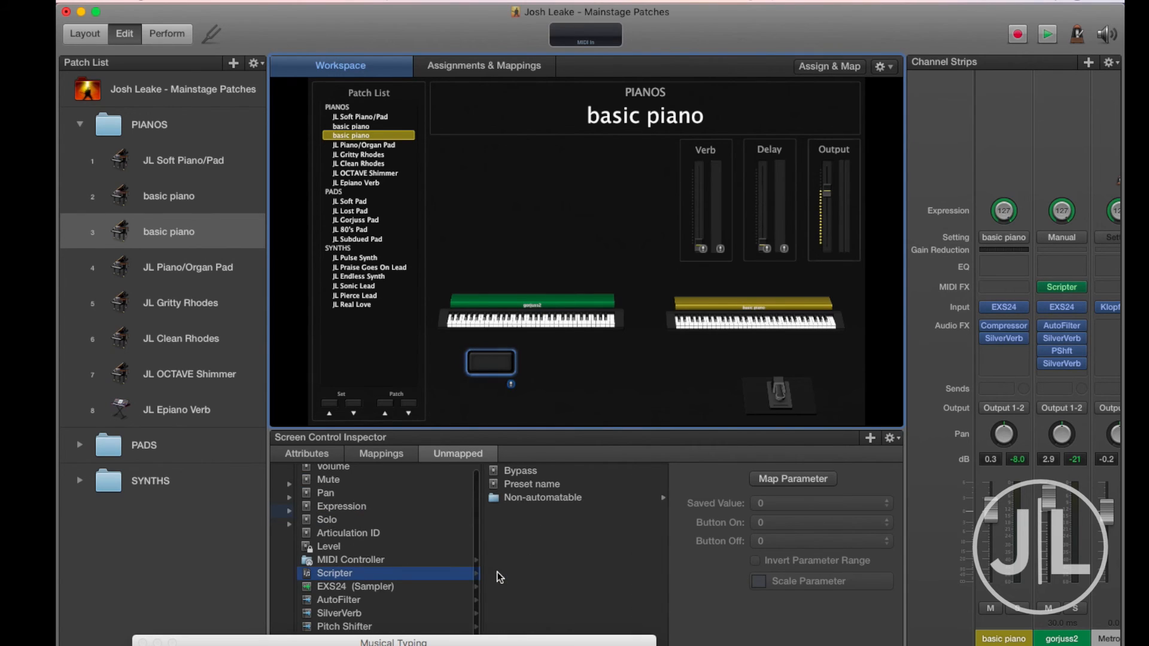
pyautogui.click(520, 470)
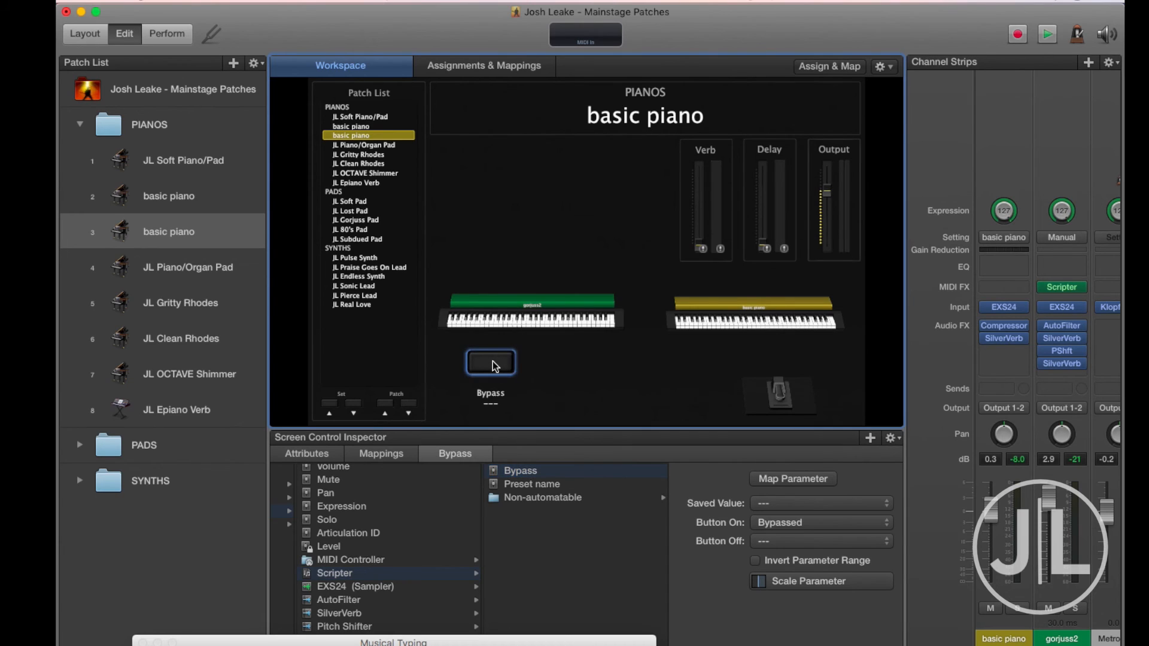
pyautogui.click(490, 362)
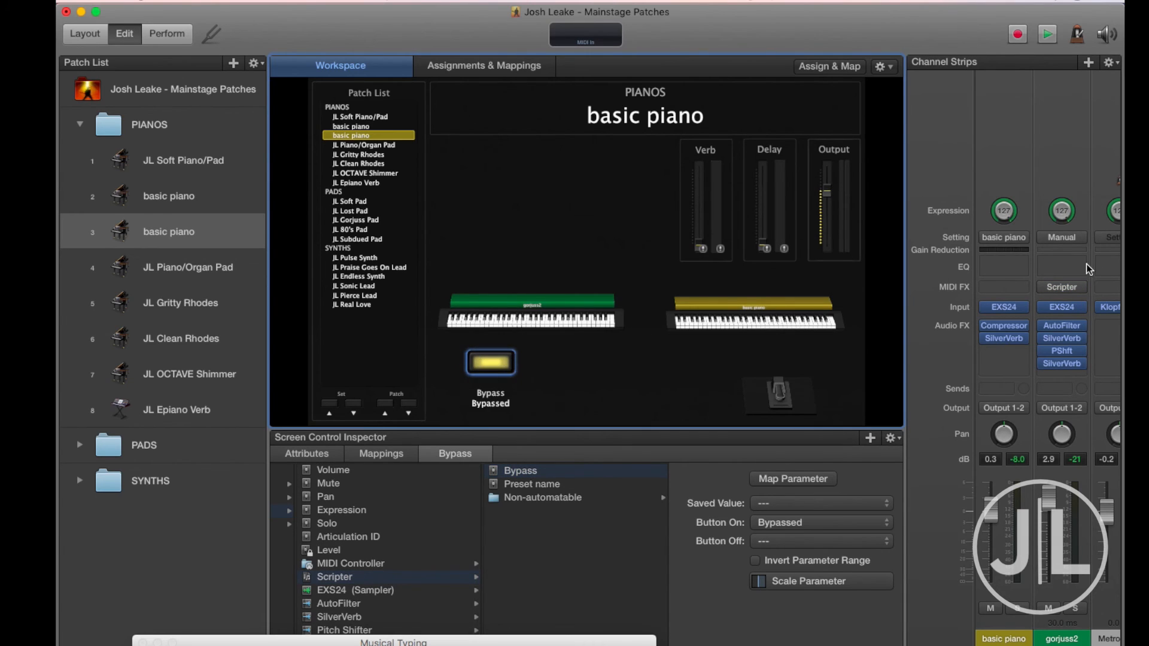
pyautogui.click(490, 362)
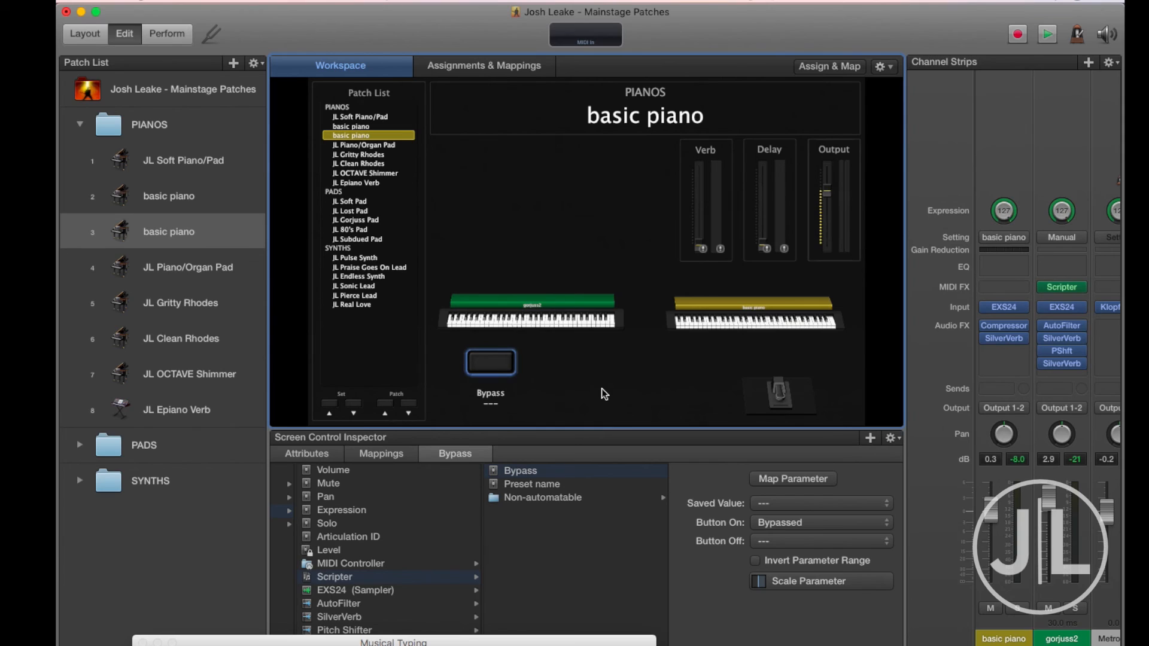
pyautogui.moveTo(758, 360)
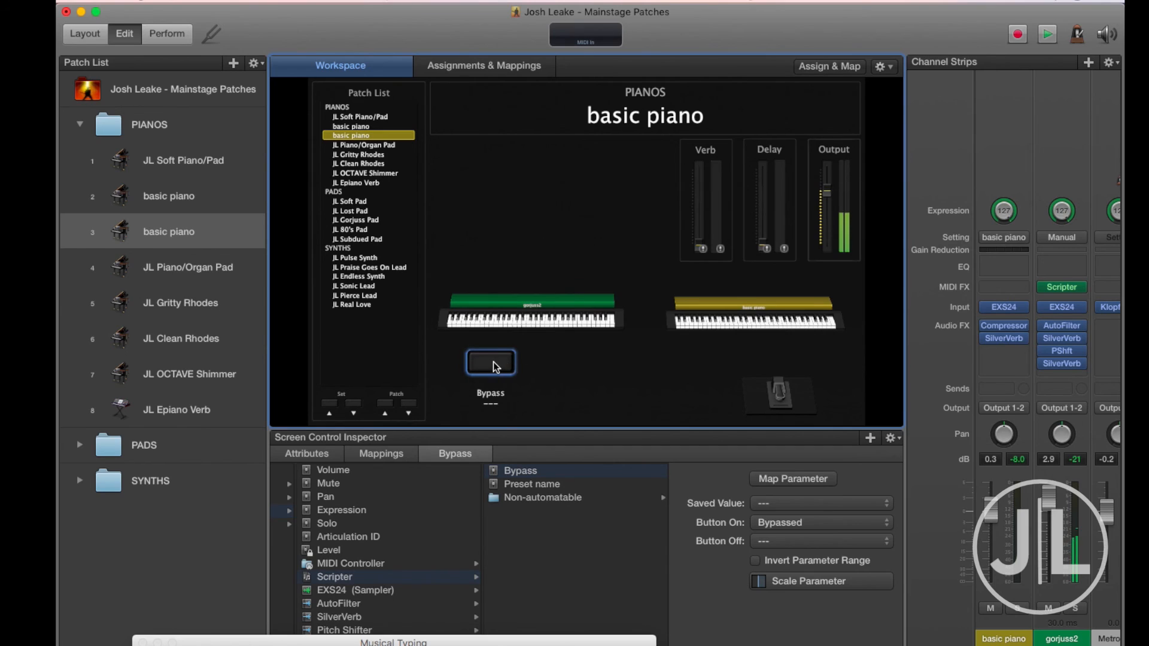
# Toggle the button while the pad plays, ending with Scripter bypassed.
pyautogui.click(491, 363)
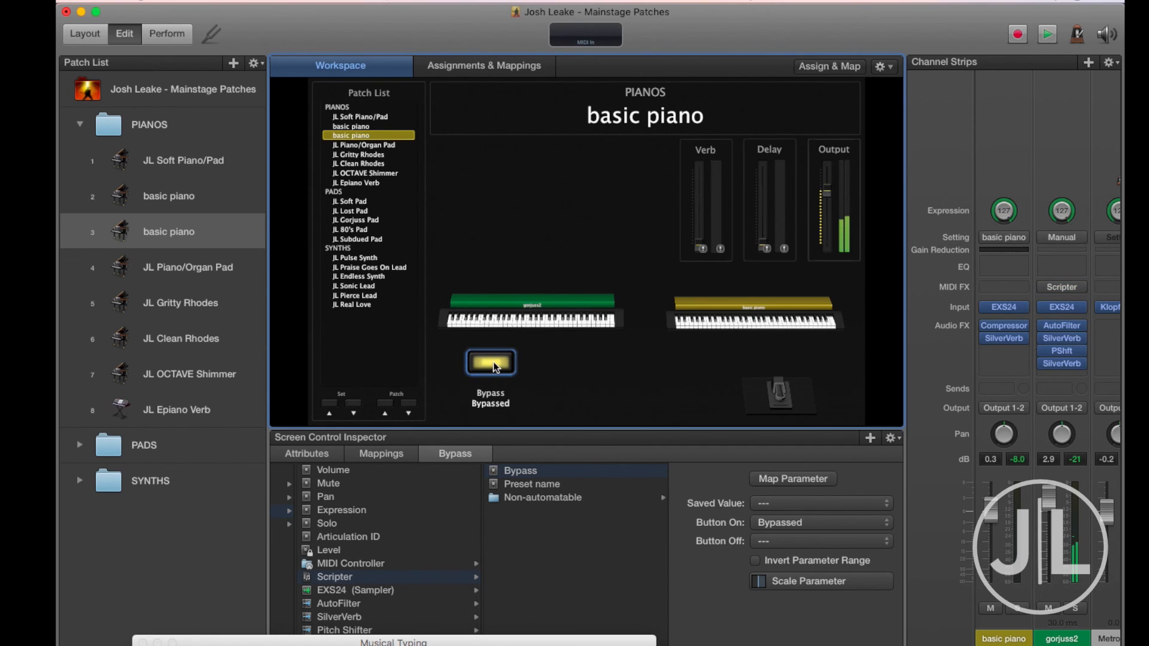
pyautogui.click(489, 362)
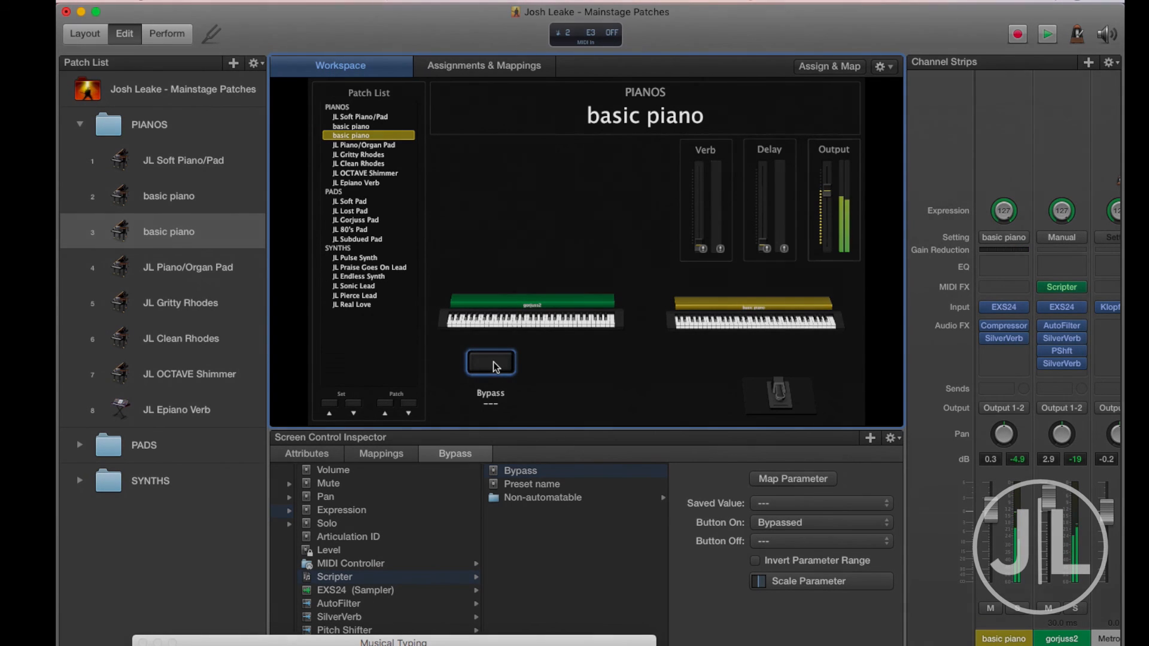
pyautogui.click(490, 362)
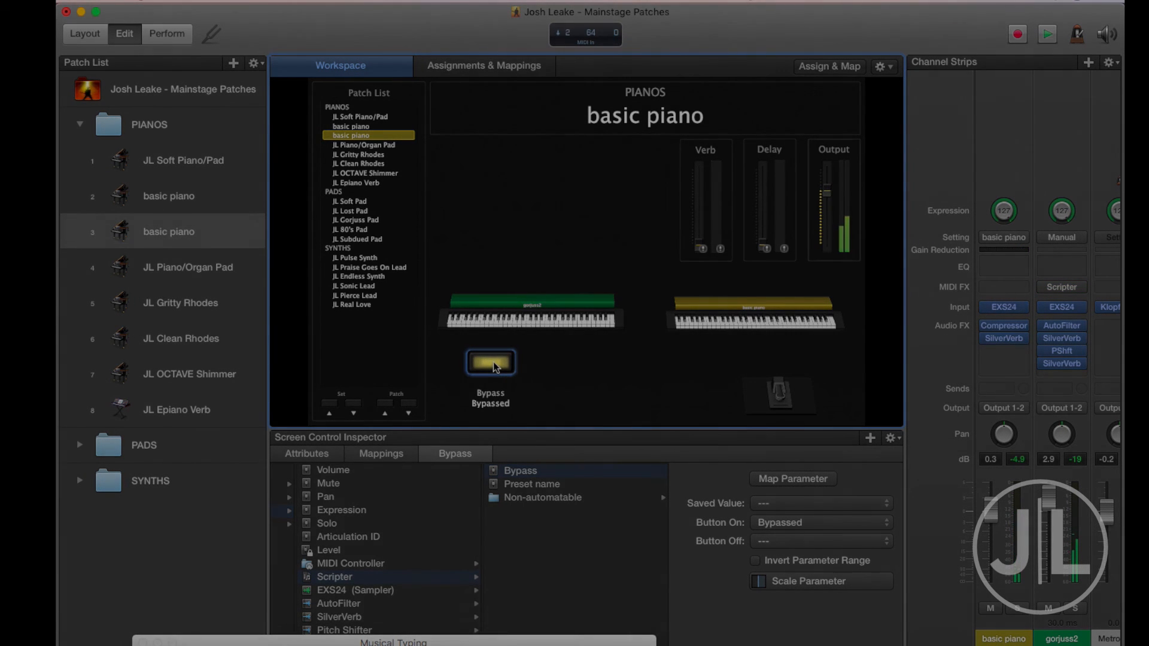